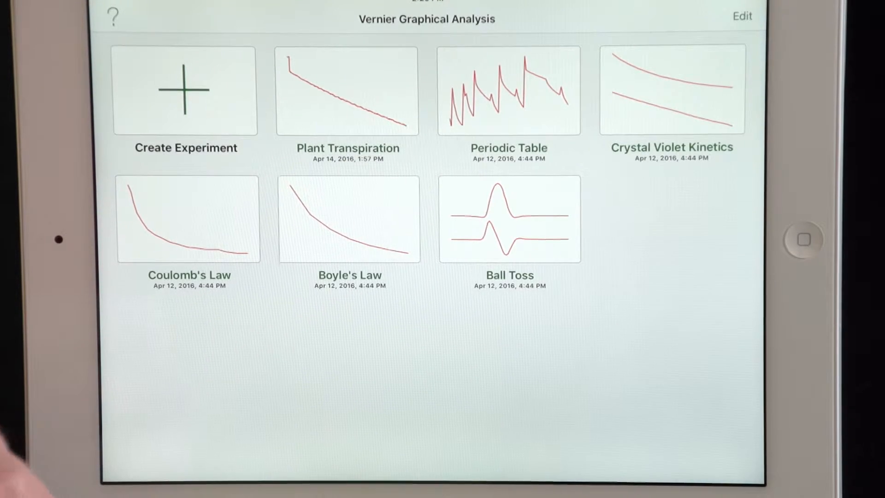
Create a new experiment and choose LabQuest Stream as the data source
{"action": "left_click", "coordinate": [186, 91]}
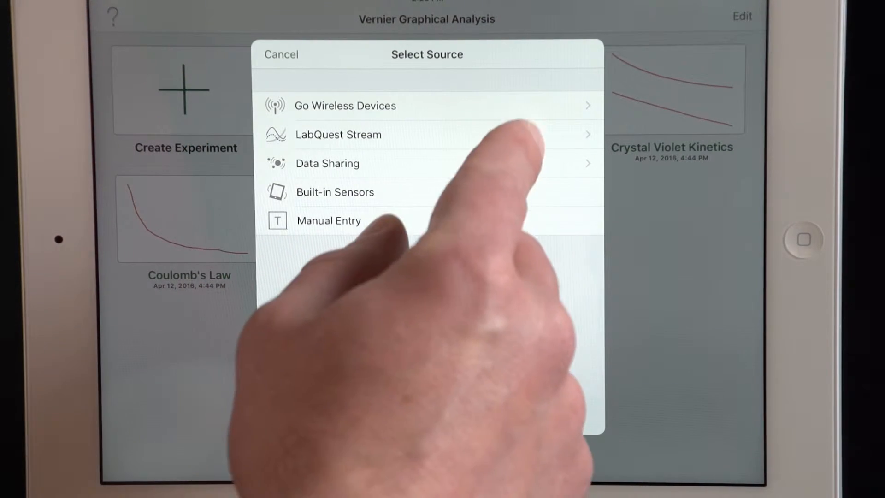
{"action": "left_click", "coordinate": [338, 134]}
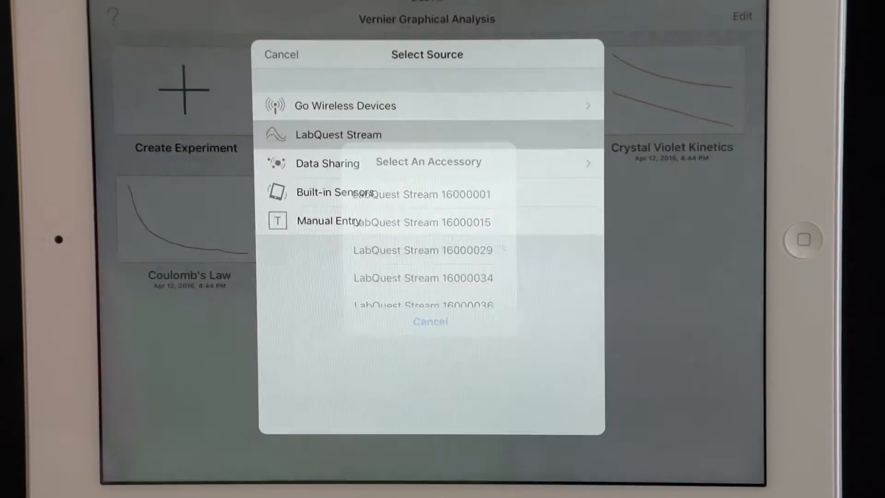
Connect to a LabQuest Stream device from the accessory list
{"action": "left_click", "coordinate": [423, 193]}
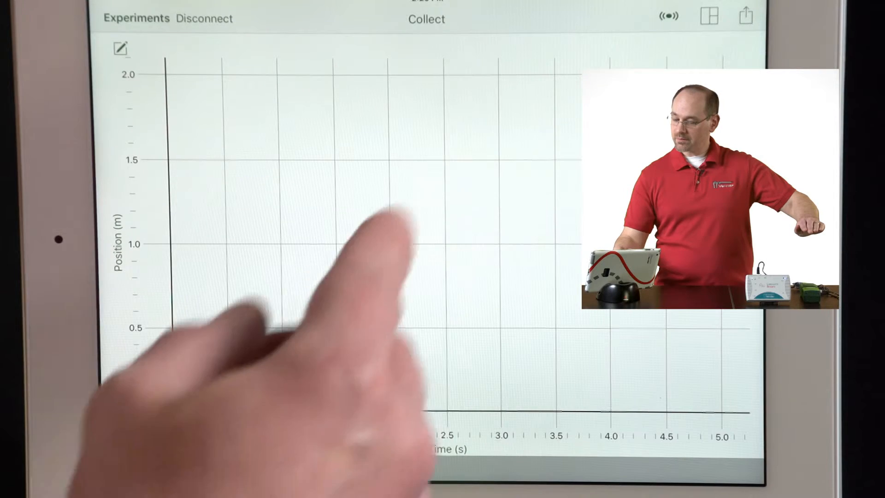
Bring up the 60-second Force vs Time graph with both force sensors reading
{"action": "left_click", "coordinate": [426, 18]}
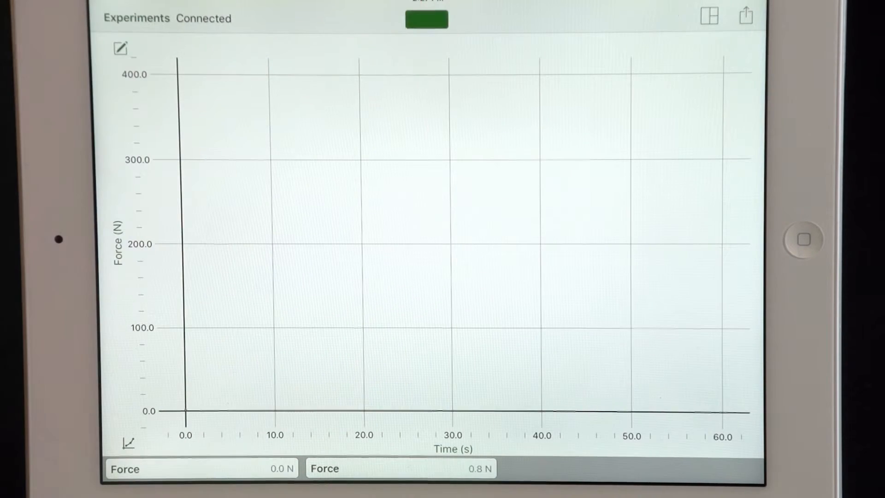
Record a two-sensor force run, starting and stopping collection around the squeeze
{"action": "left_click", "coordinate": [426, 18]}
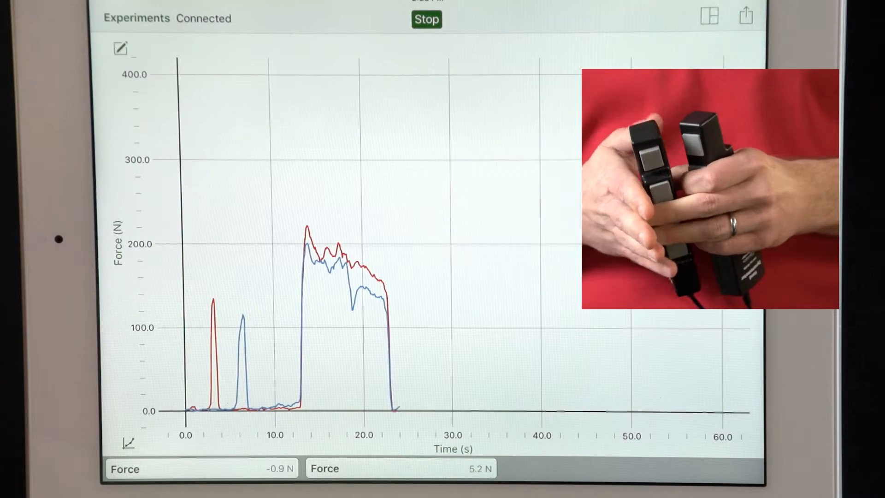
{"action": "left_click", "coordinate": [426, 20]}
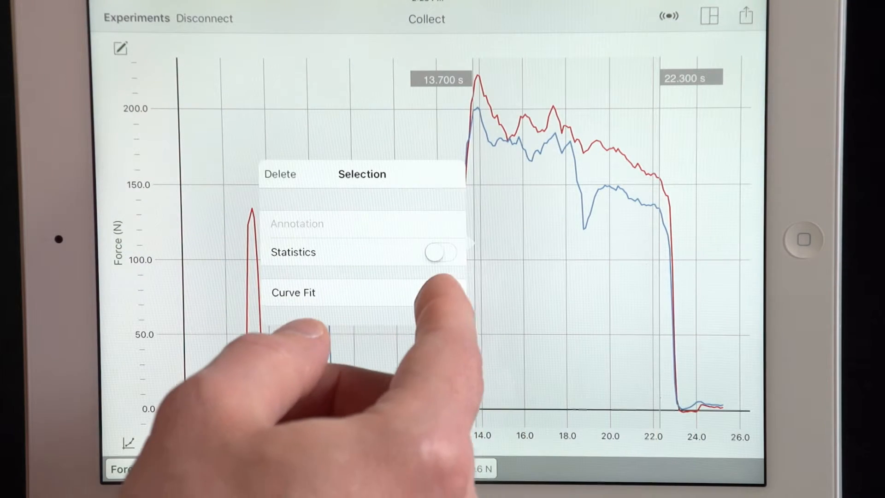
Turn on Statistics for the 13.7–22.3 s selection and choose a curve fit
{"action": "left_click", "coordinate": [441, 252]}
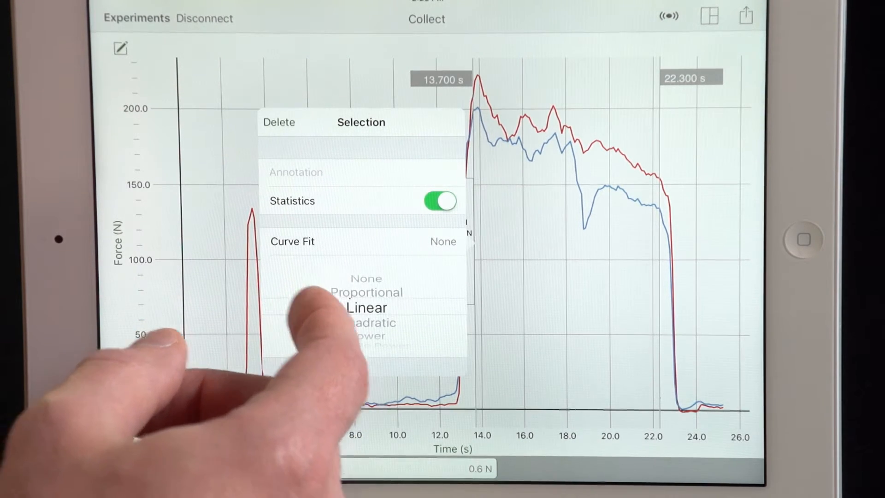
{"action": "left_click", "coordinate": [366, 307]}
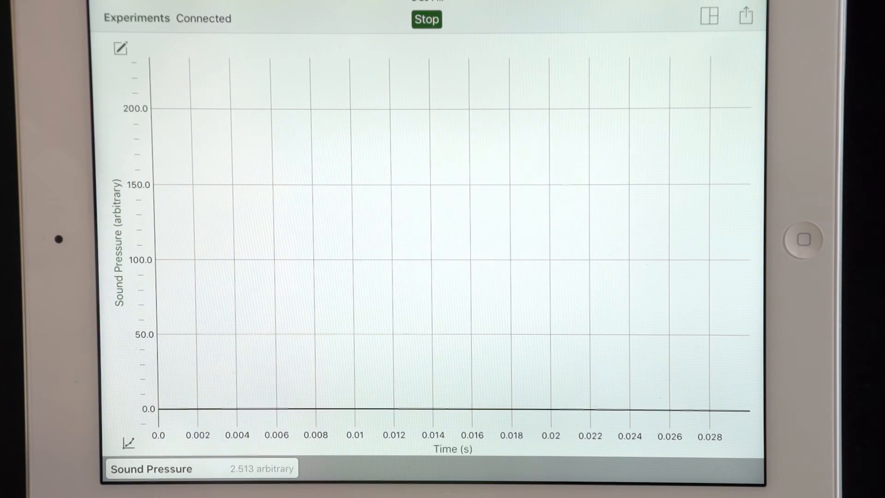
Start collecting on the Sound Pressure vs Time graph with the microphone connected
{"action": "left_click", "coordinate": [426, 19]}
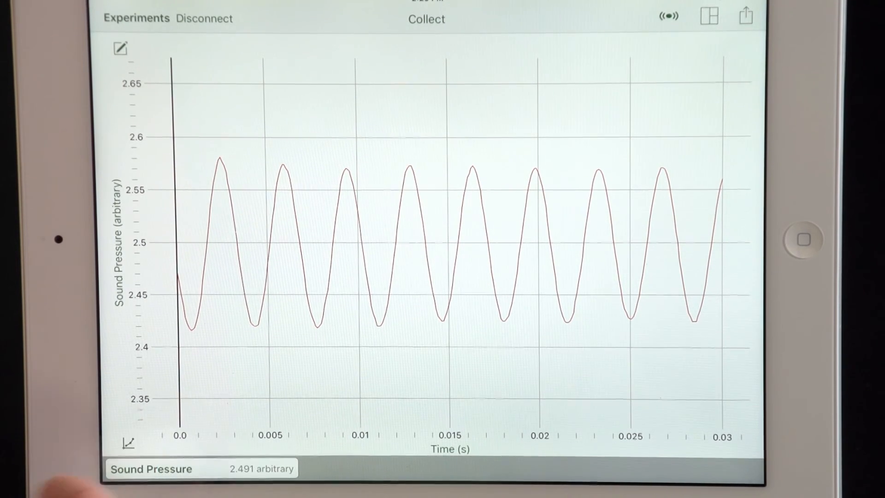
Open the Graph settings panel for the recorded tuning fork sound wave
{"action": "left_click", "coordinate": [119, 48]}
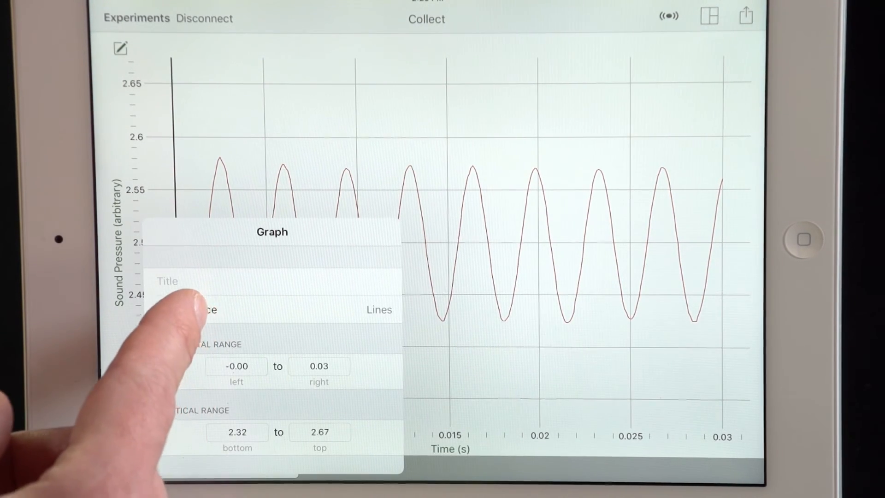
Set the graph Appearance to Both, showing points and connecting lines
{"action": "left_click", "coordinate": [372, 309]}
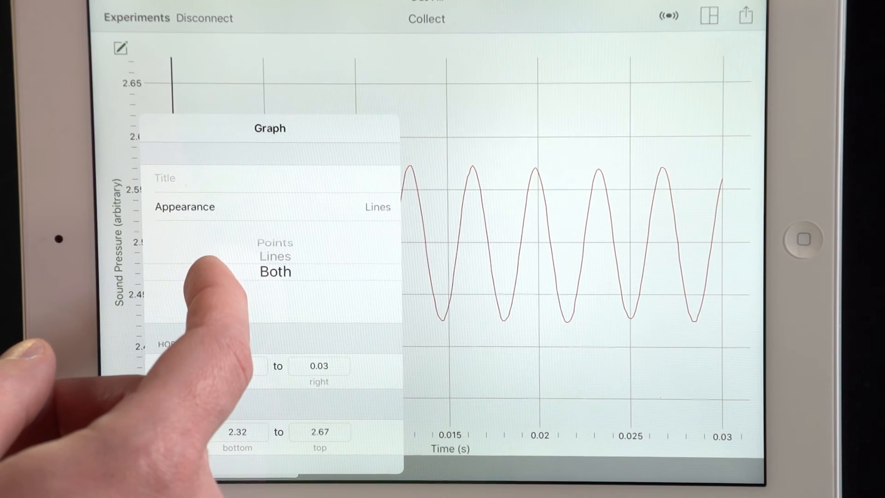
{"action": "left_click", "coordinate": [275, 272]}
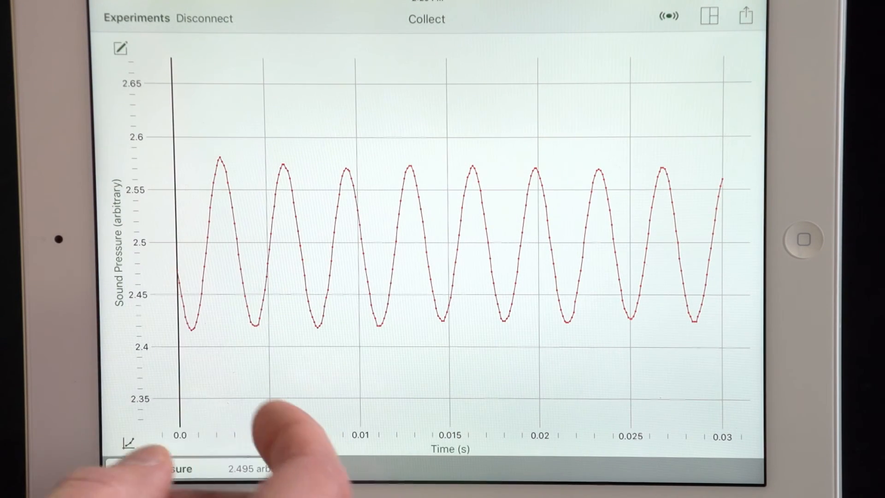